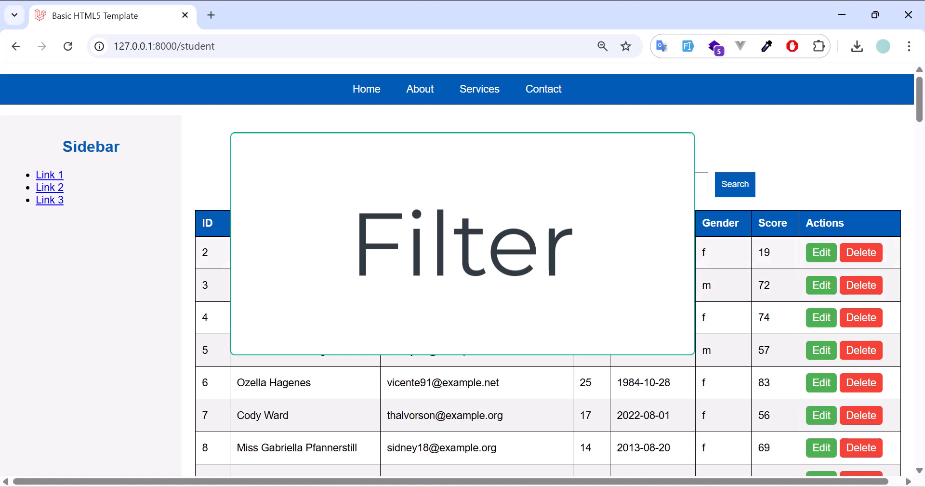
- Point the search form at {{ URL('student') }} with method GET, checking the student routes
scroll("down", 3)
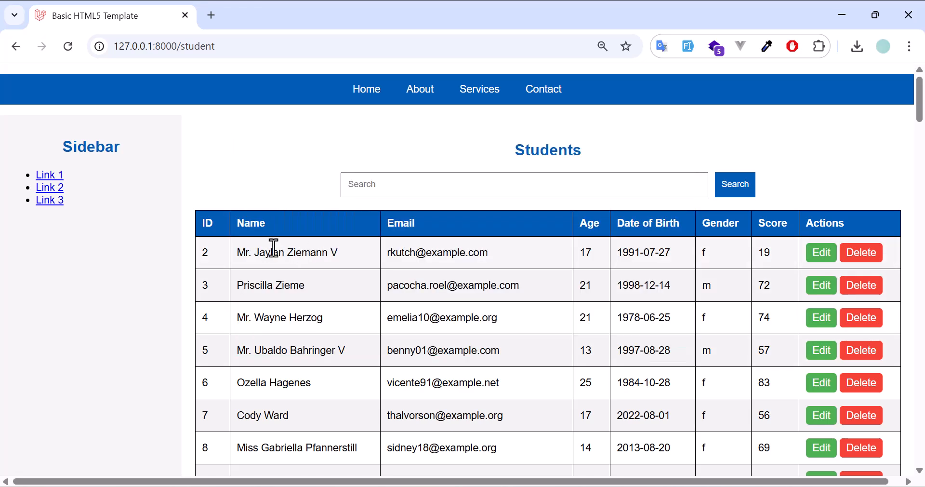
mouse_move(377, 211)
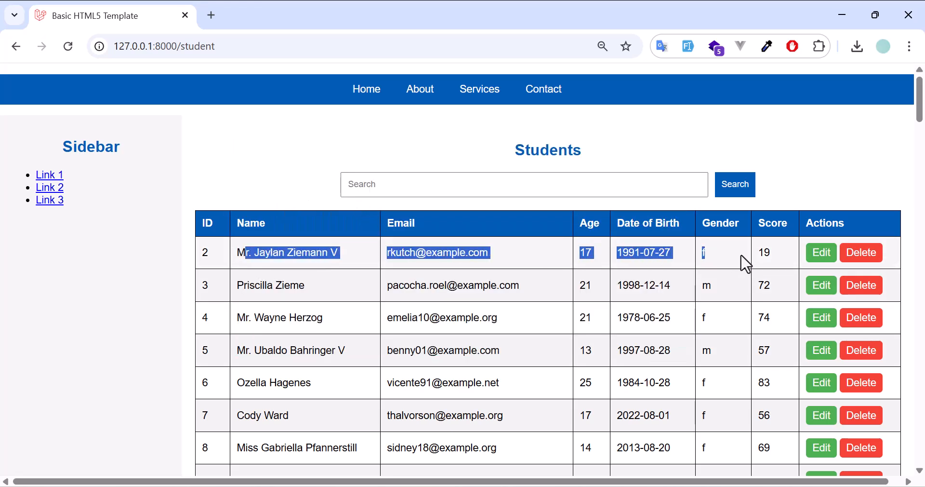
left_click(524, 184)
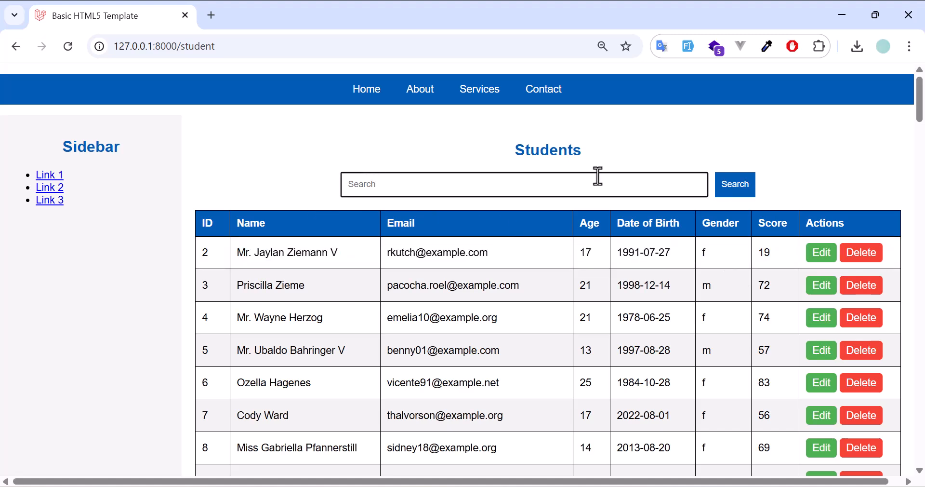
mouse_move(549, 466)
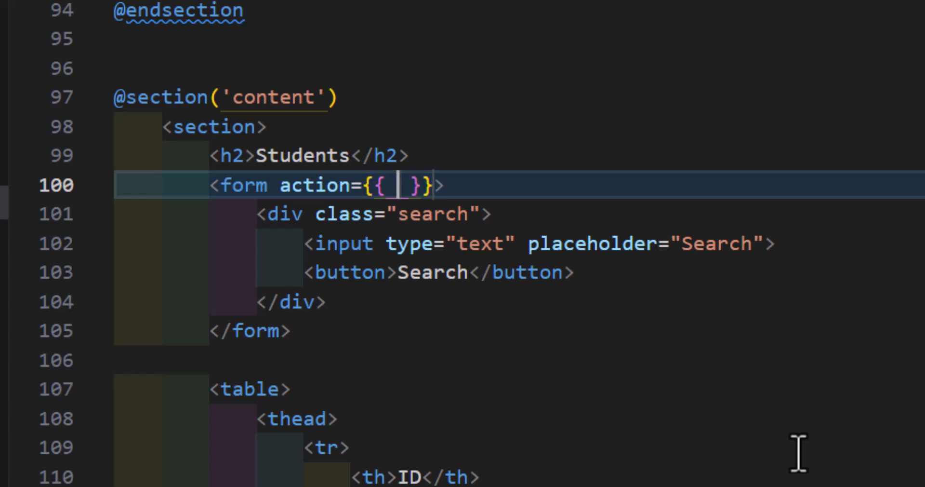
type("URL()")
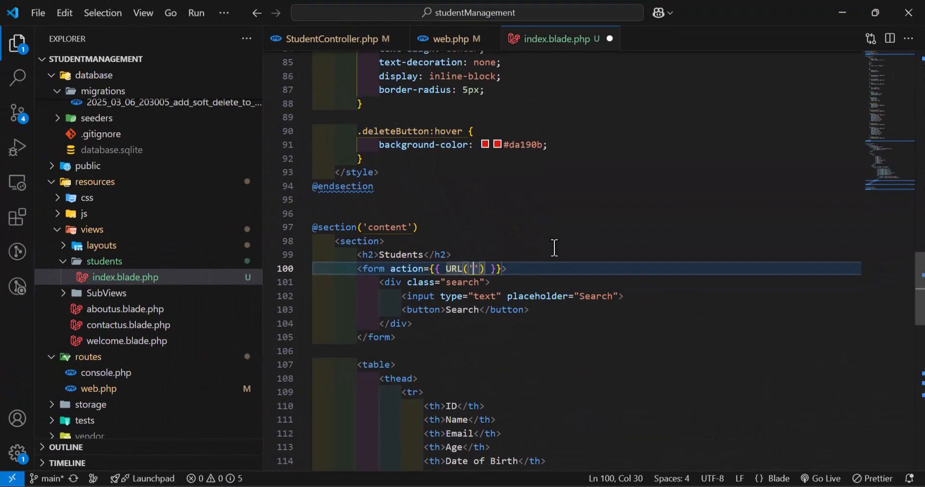
left_click(450, 39)
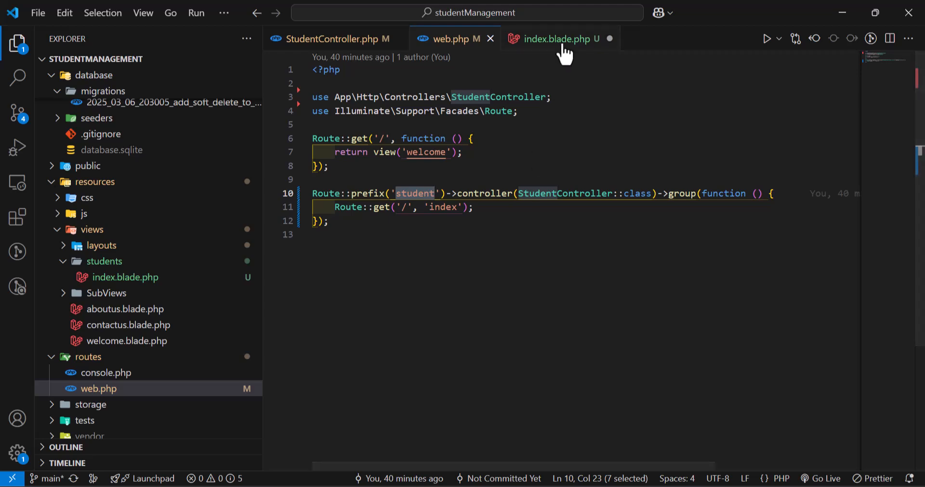
left_click(555, 39)
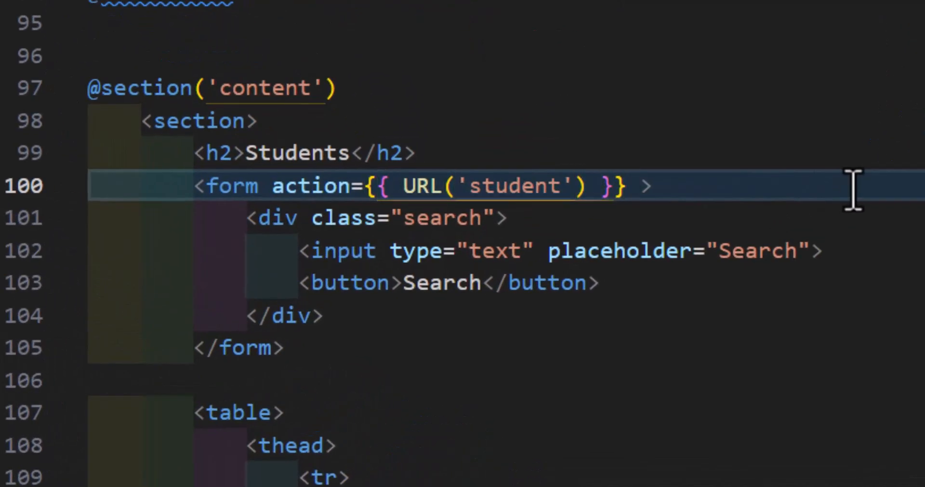
type("method=\"\"")
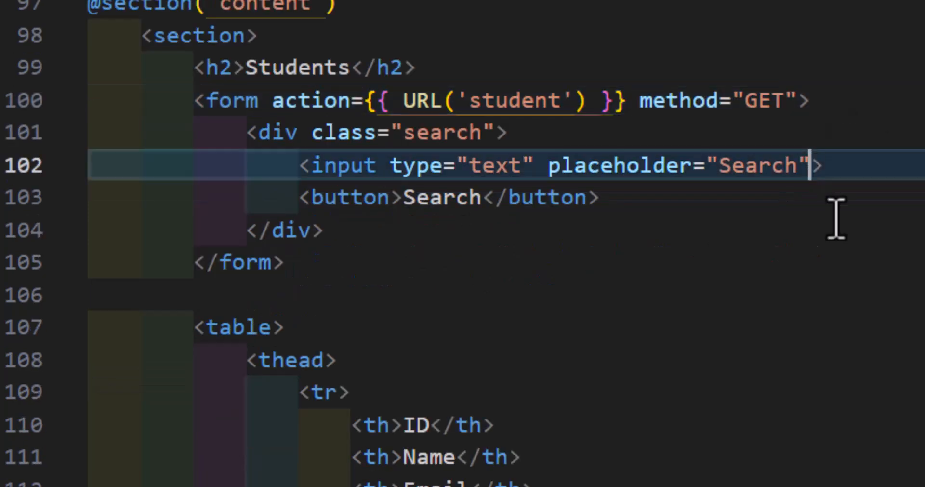
type("\" \"")
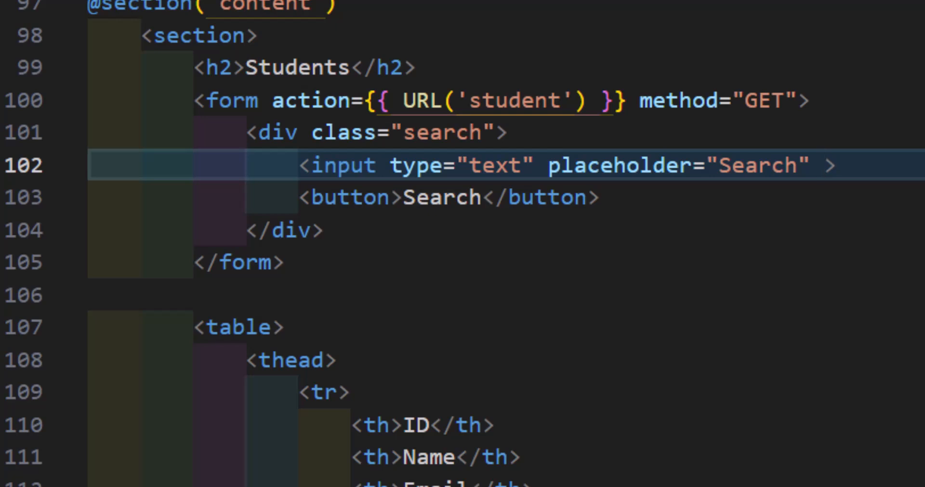
- Give the input id/name "search" and make the button type="submit"
type("id=\"search\" name=\"search")
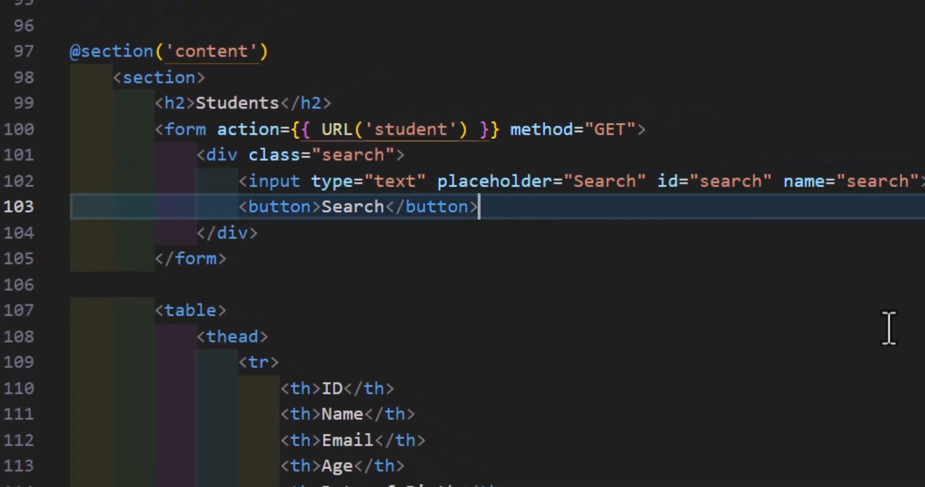
double_click(279, 207)
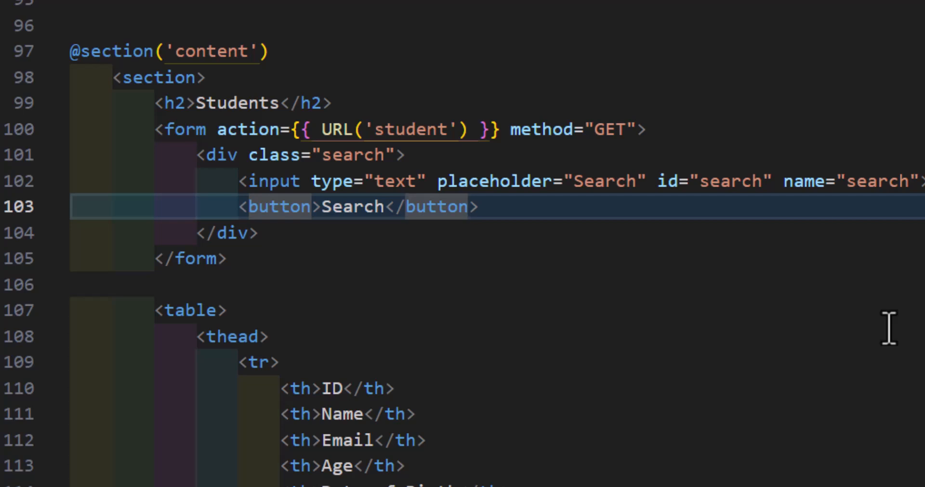
left_click(365, 206)
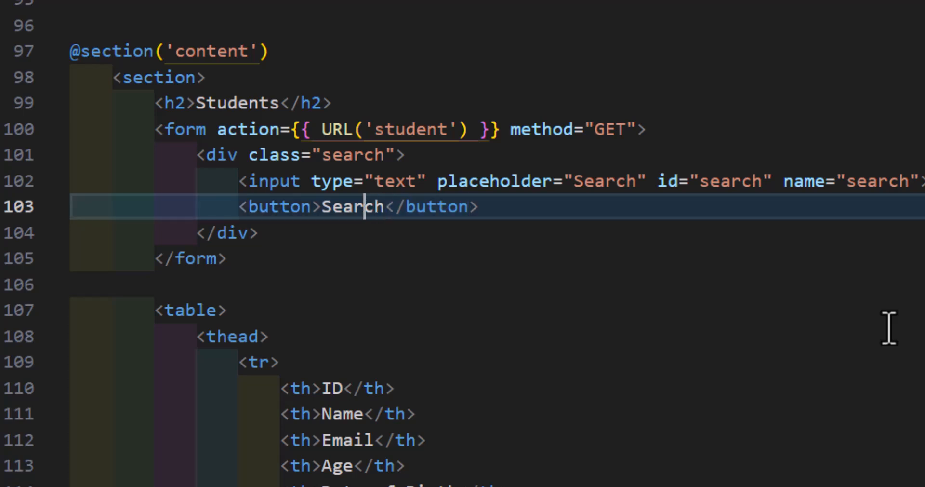
type("\" \"")
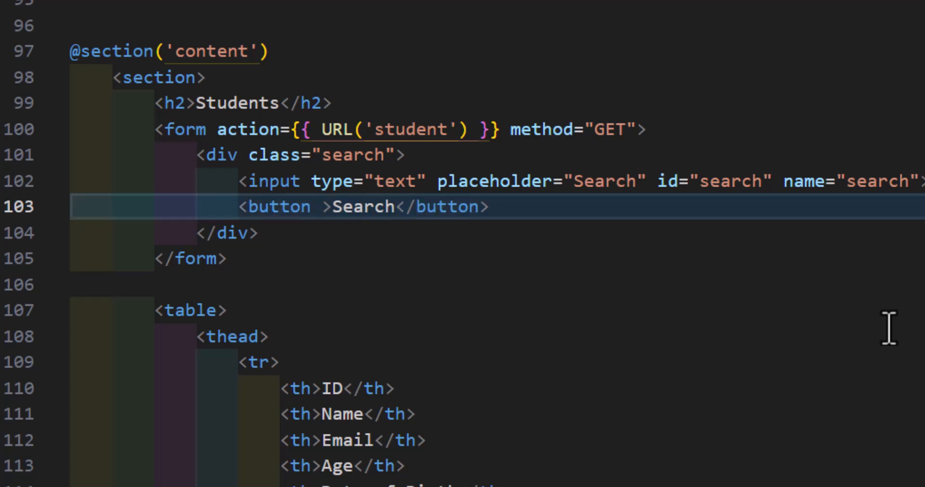
type("type=\"submit\"")
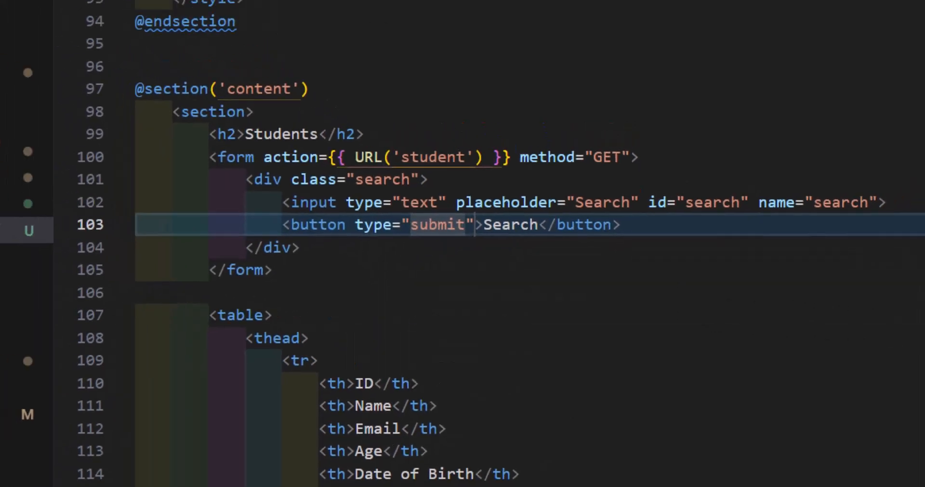
- Switch from web.php to StudentController.php to view its index method
left_click(450, 38)
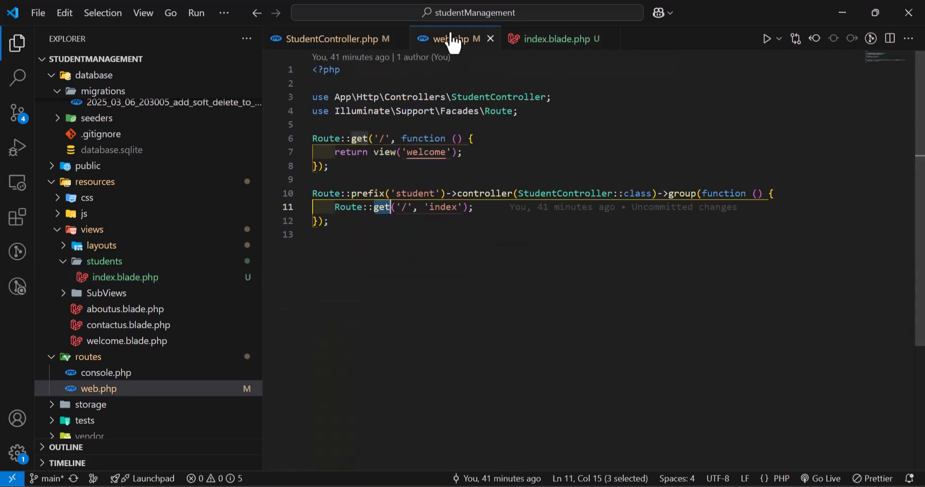
mouse_move(451, 39)
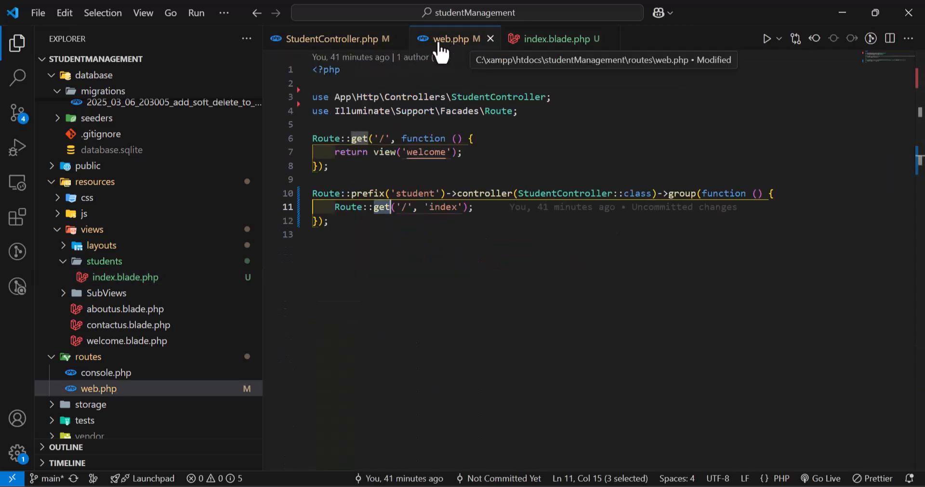
left_click(333, 39)
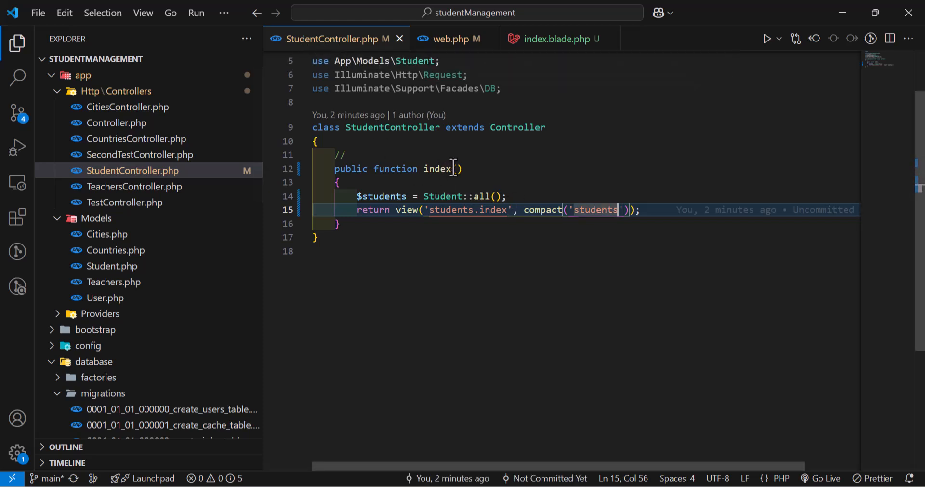
- Inject Request $request into index and start Student::when($request->search, function($query) { ... })
double_click(435, 169)
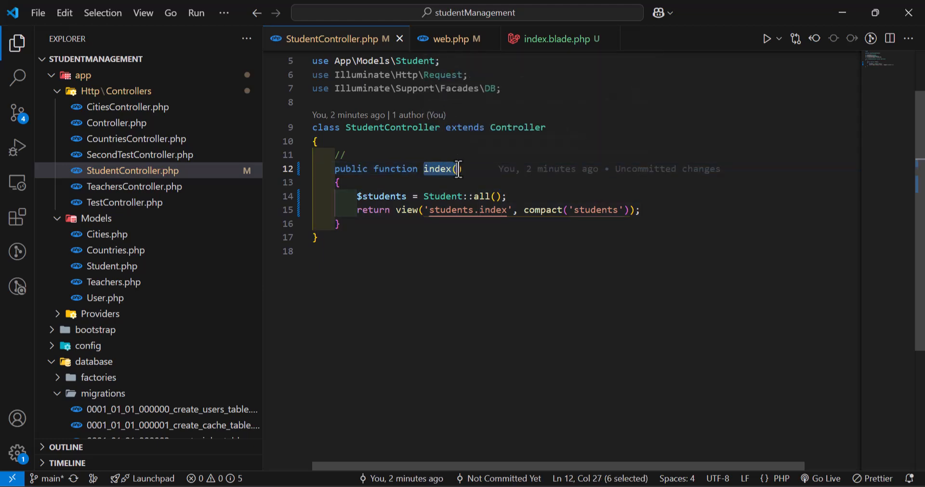
type("Request")
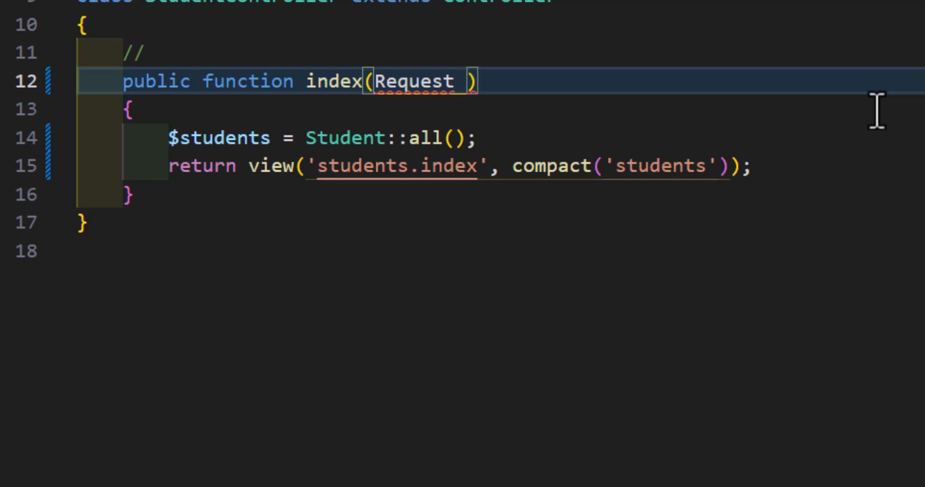
type("$request")
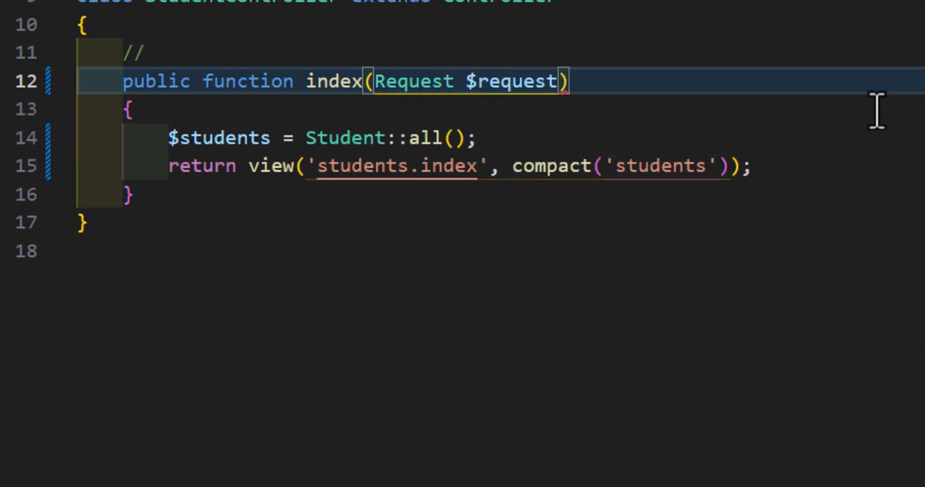
mouse_move(413, 138)
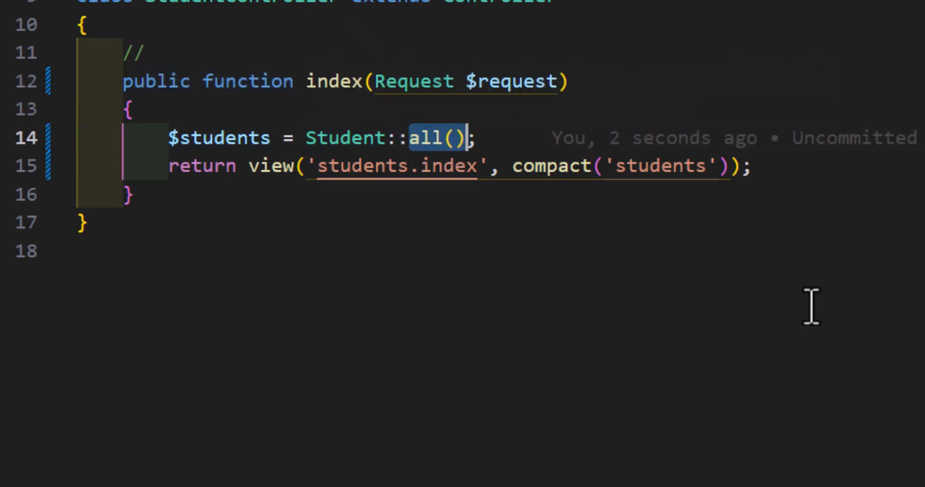
type("when")
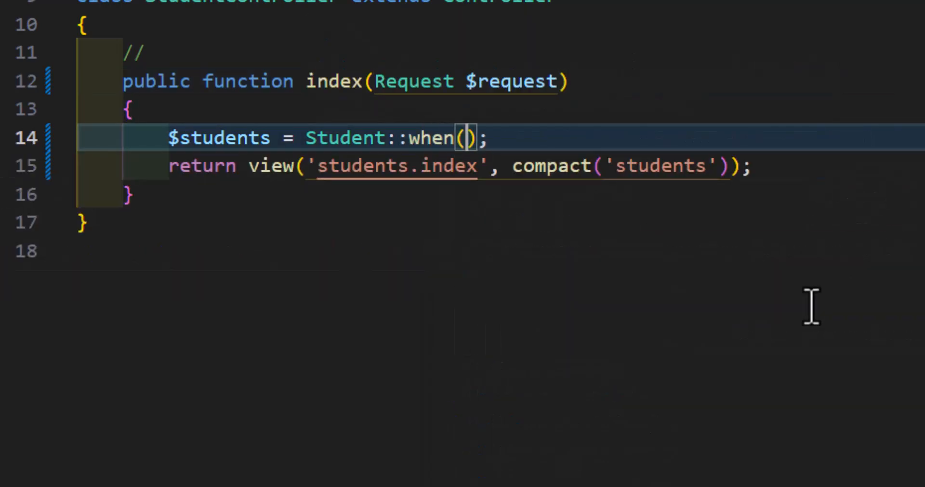
type("$request->")
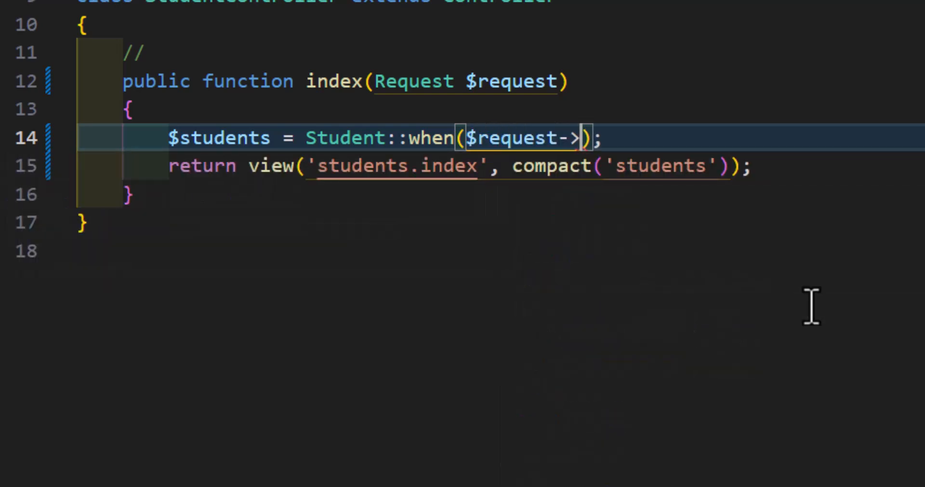
type("search")
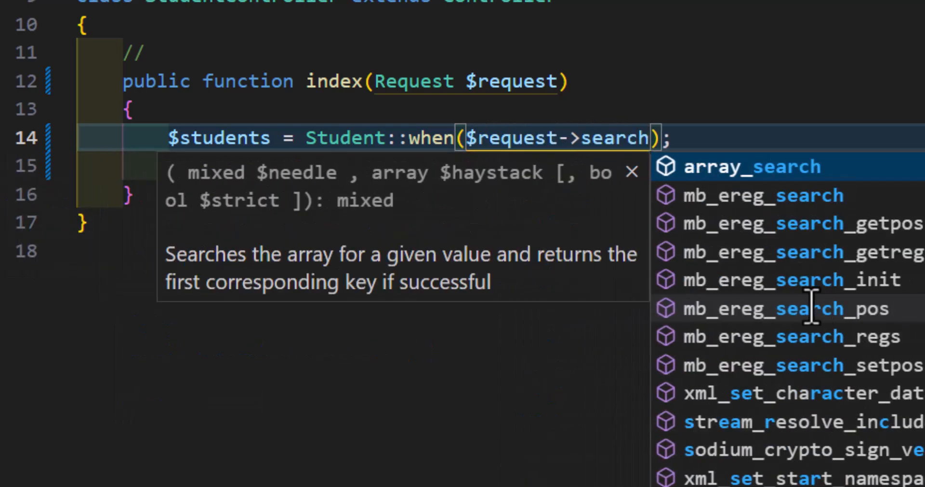
mouse_move(426, 189)
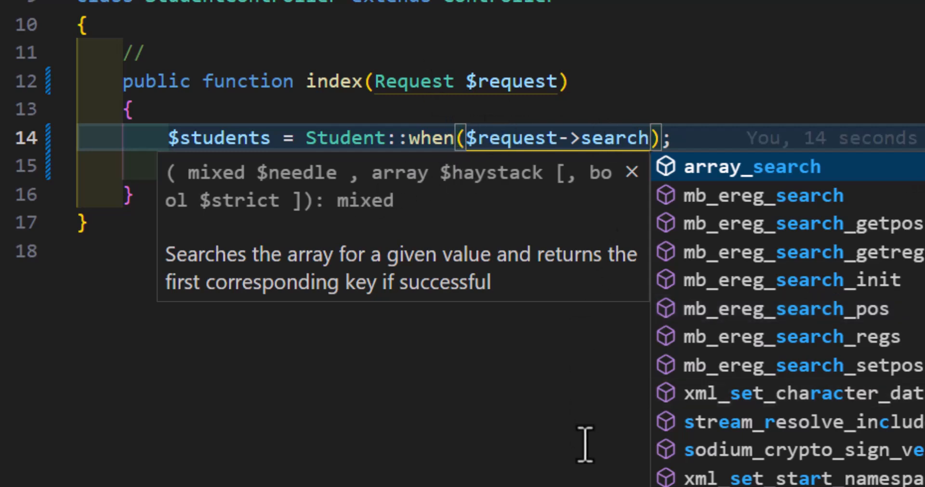
type(",")
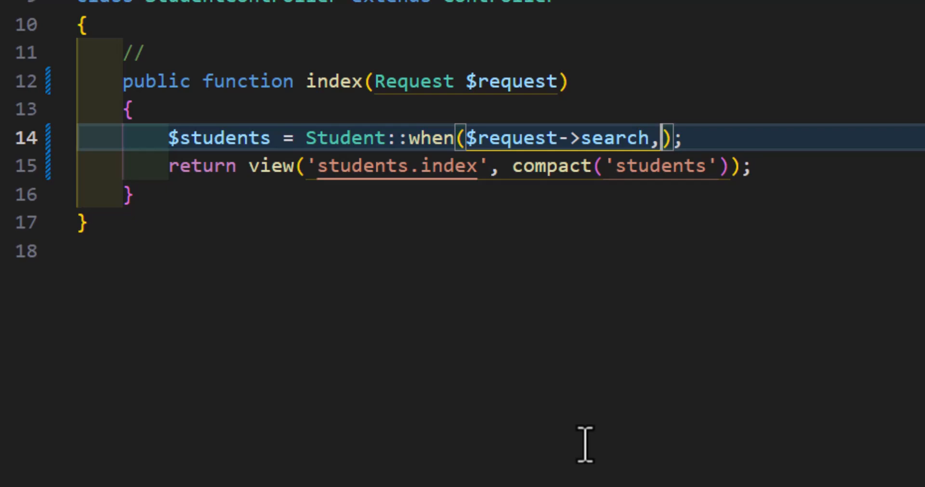
type("fu")
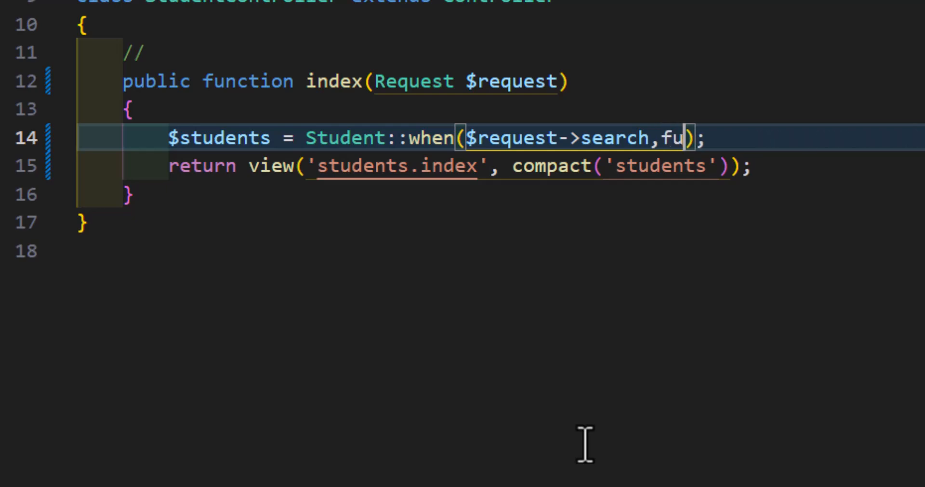
type("nction()")
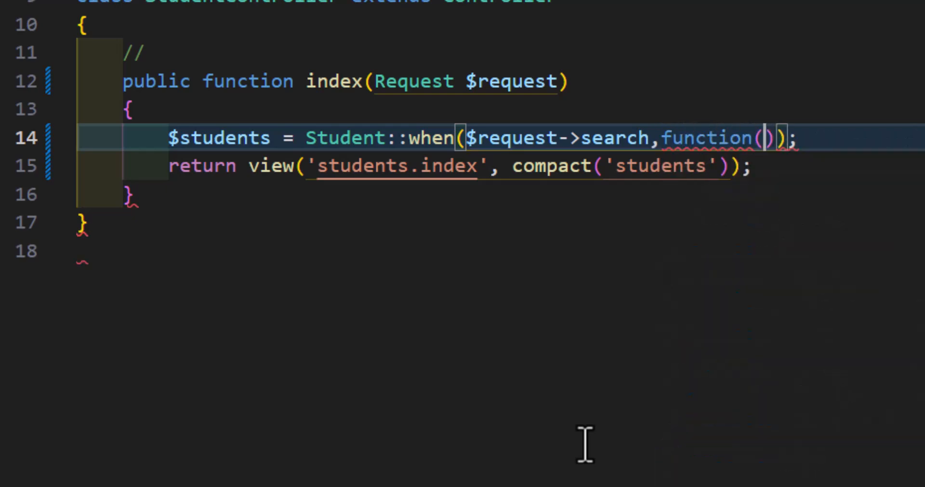
type("$query")
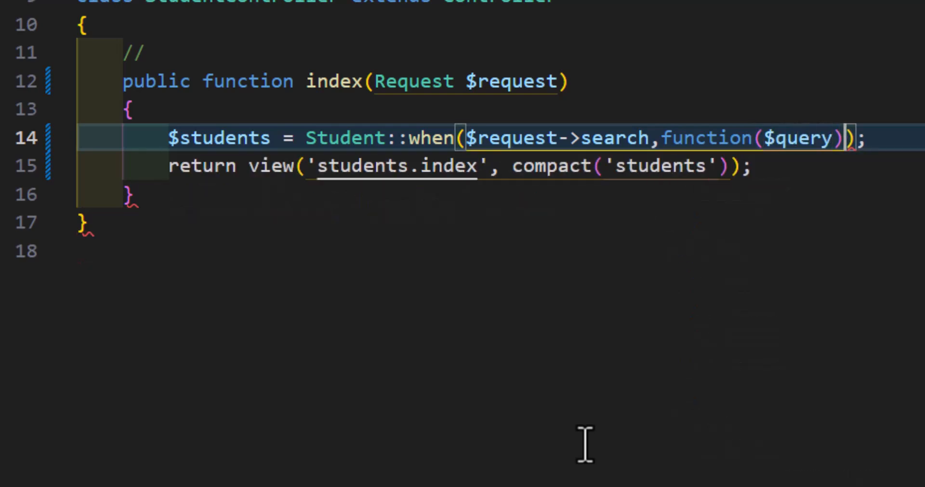
type("{")
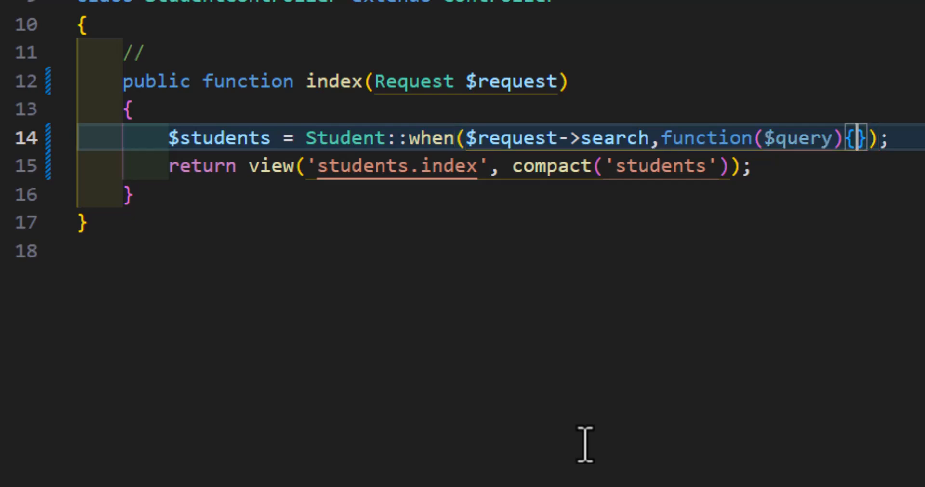
key("Enter")
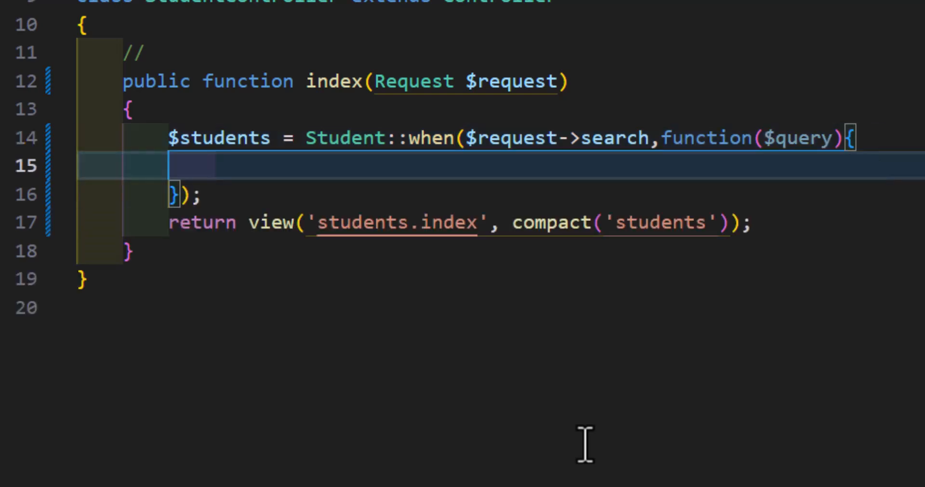
- Return $query->whereAny over name, age, email, date_of_birth, score and gender
type("return")
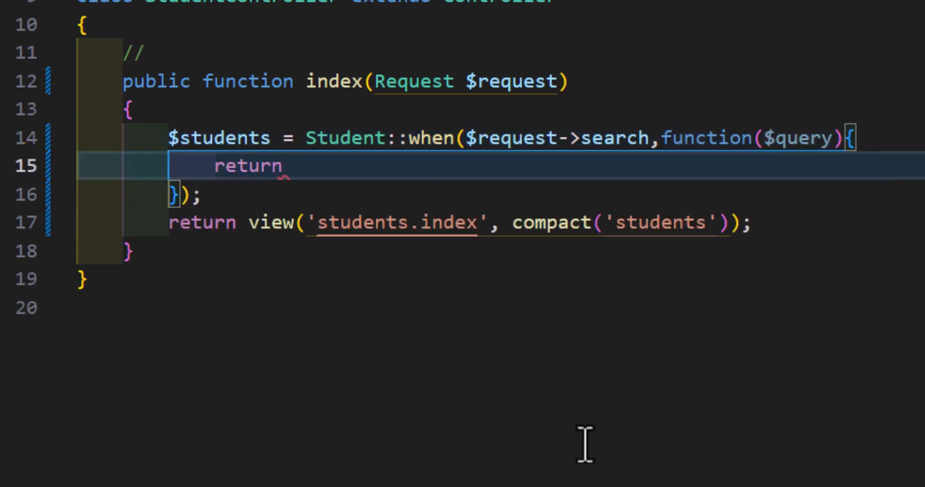
type("$query")
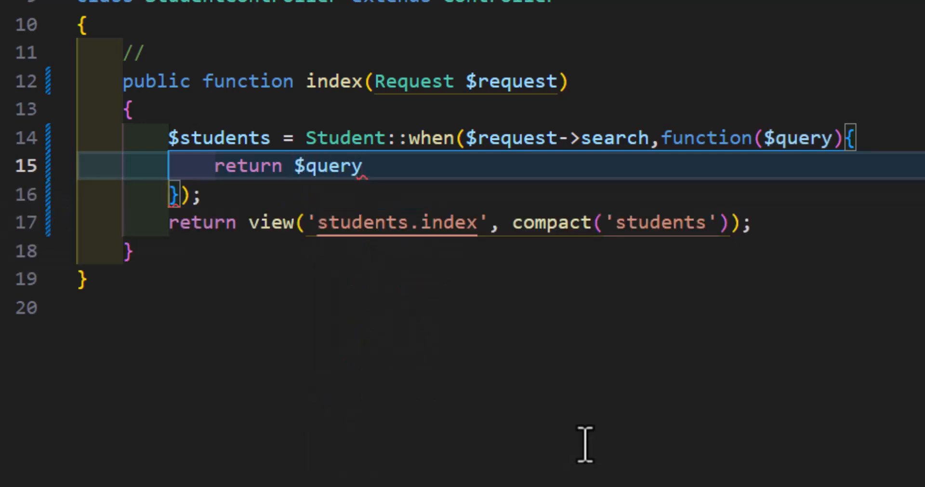
type("->whereA")
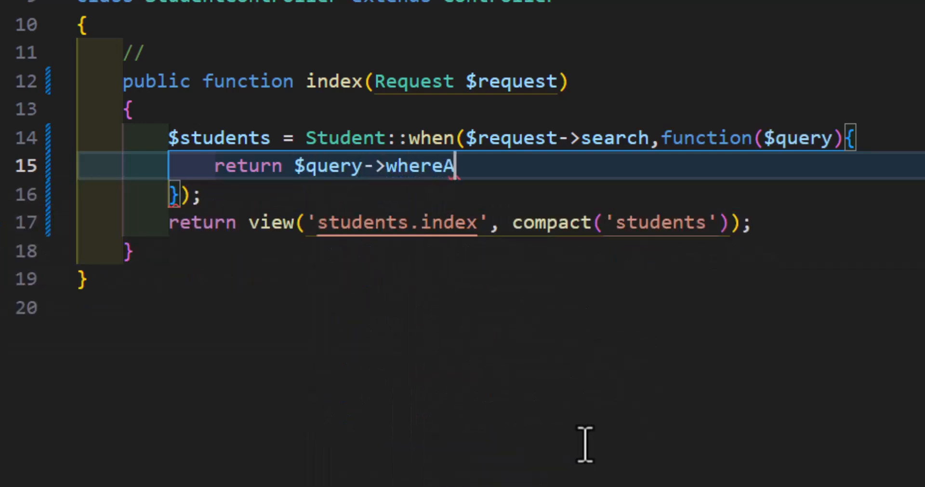
type("ny([])")
type("'a")
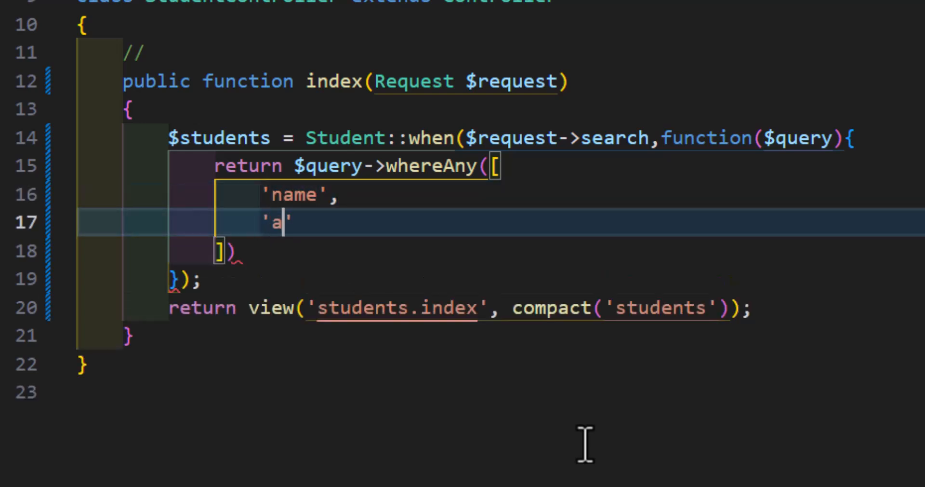
type("ge',")
type("'email',")
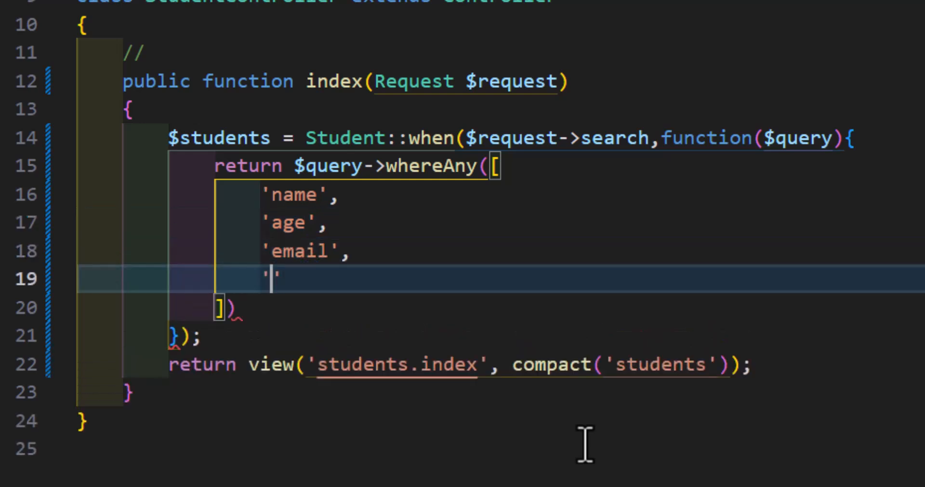
type("date_o")
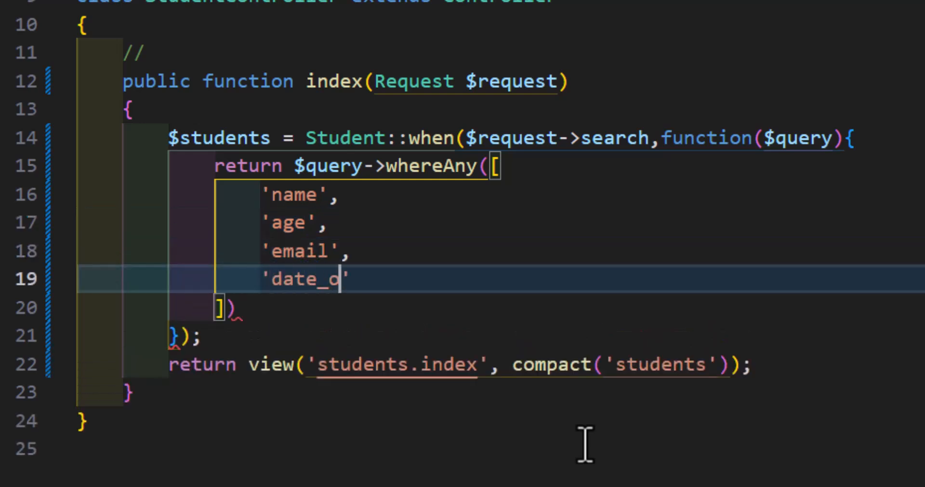
type("f_birth',")
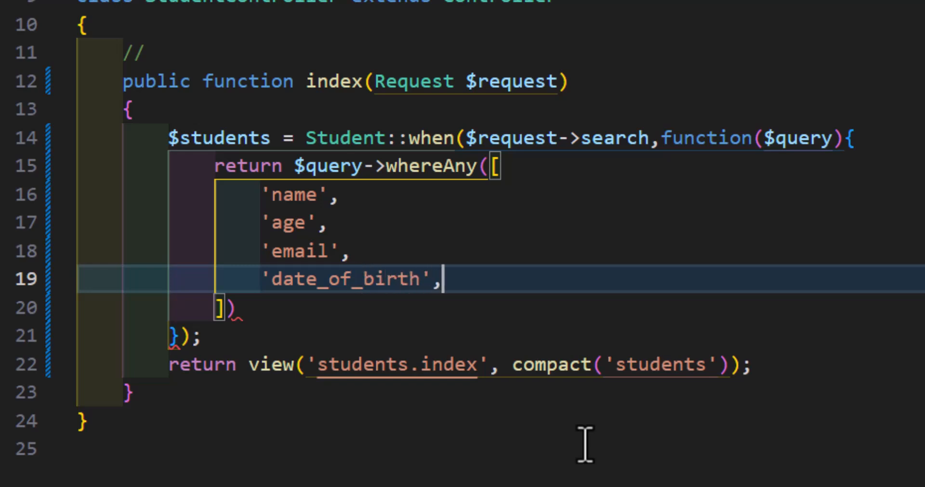
type("'score',")
type("'ge")
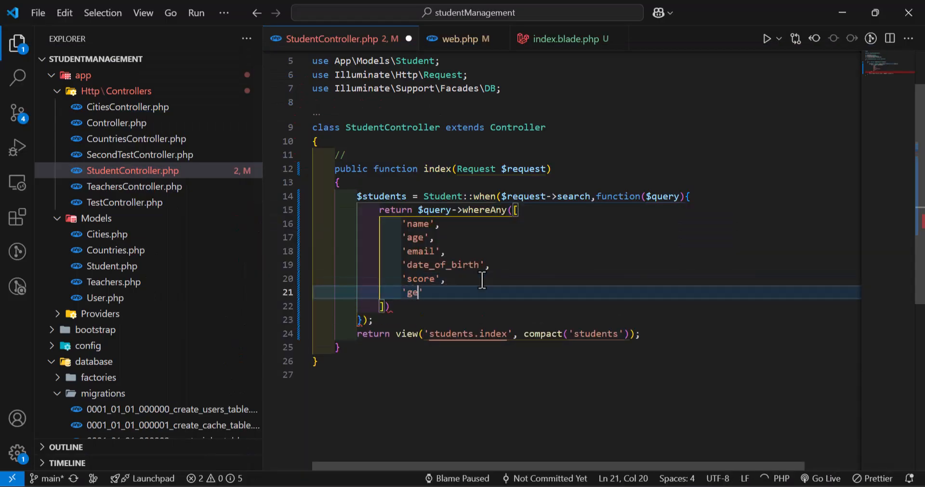
type("nder")
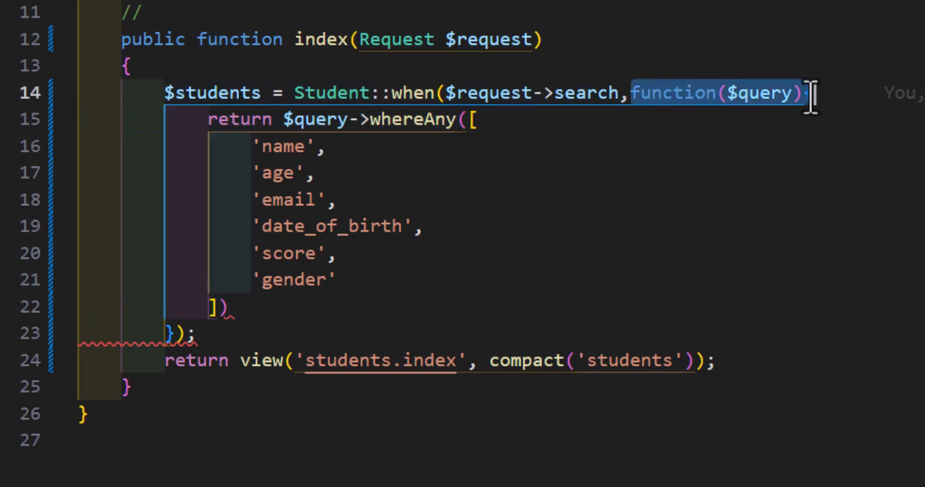
- Add use($request) to the closure and pass $request->search as the whereAny value
type("{")
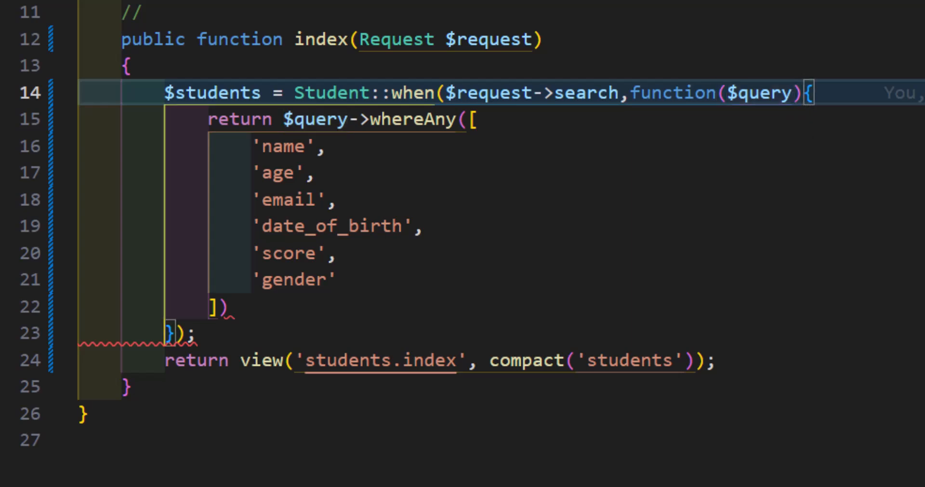
type("use()")
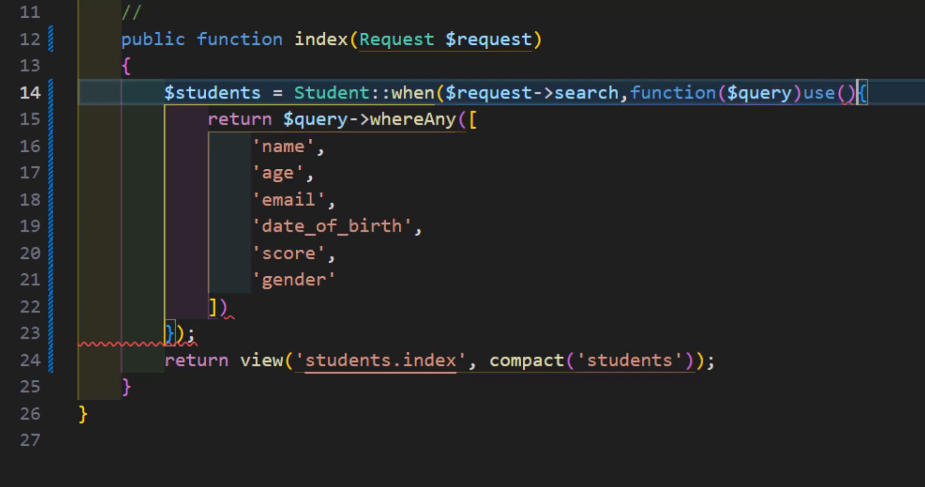
type("$request")
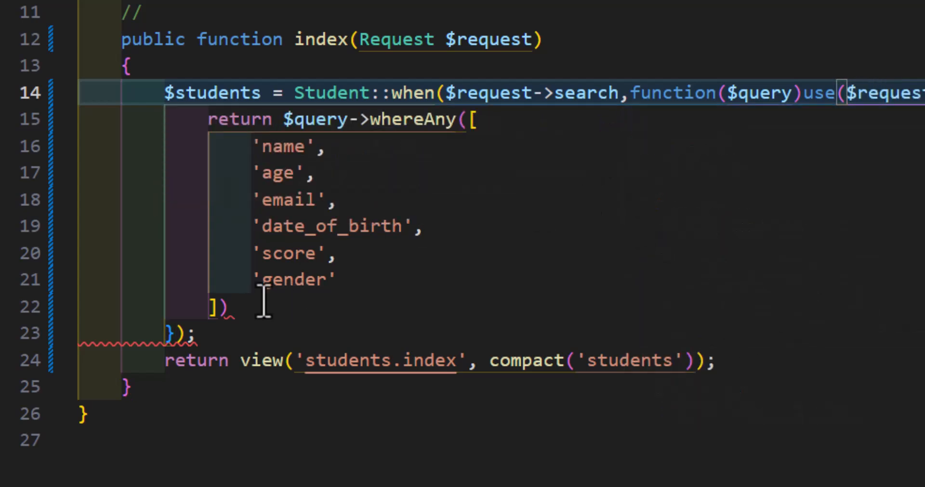
double_click(412, 93)
type(",")
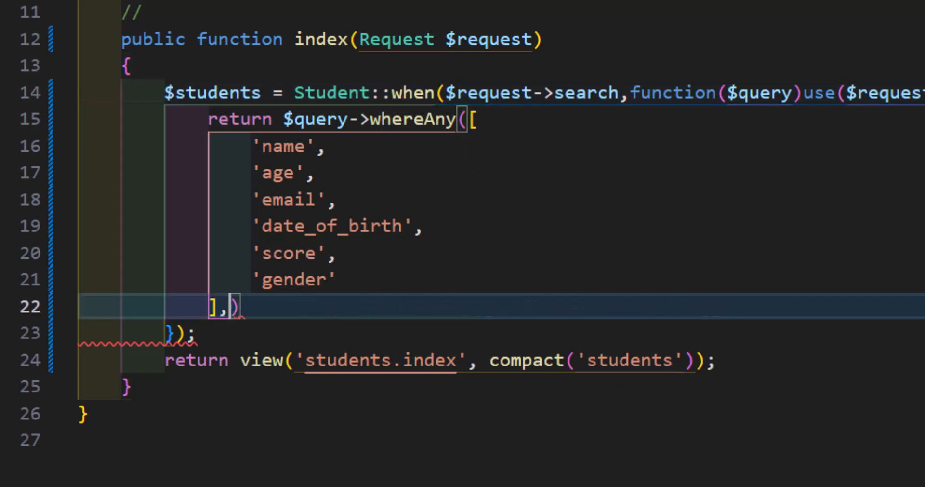
type("$req")
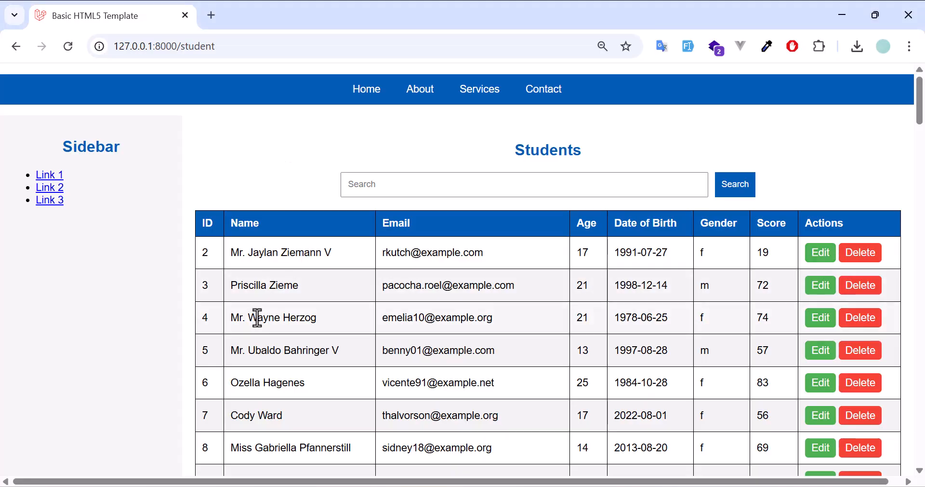
mouse_move(303, 389)
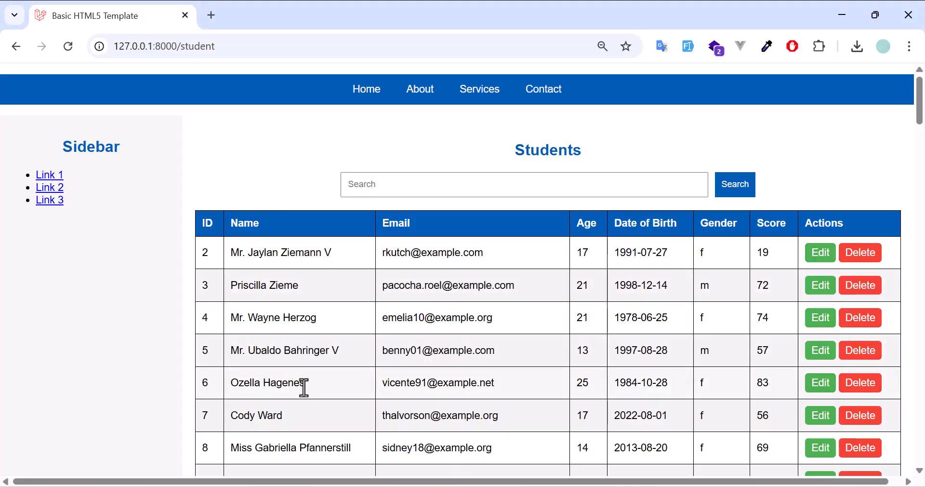
double_click(267, 383)
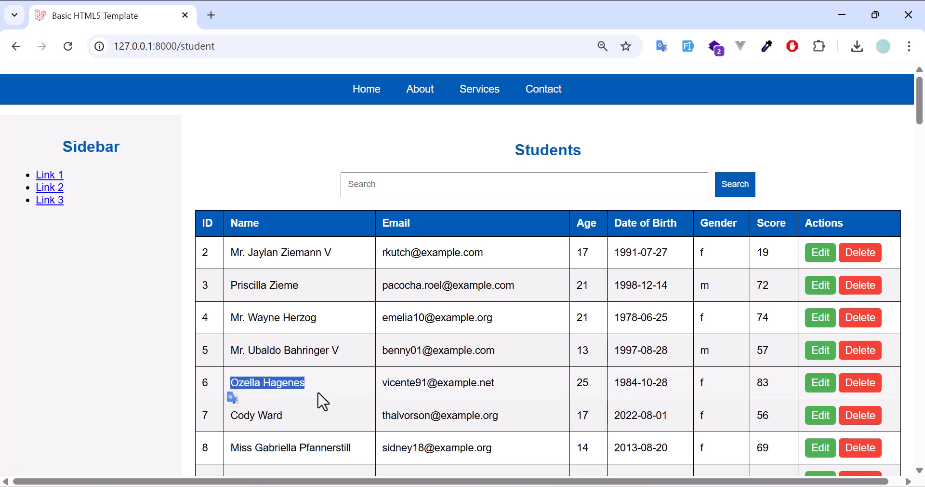
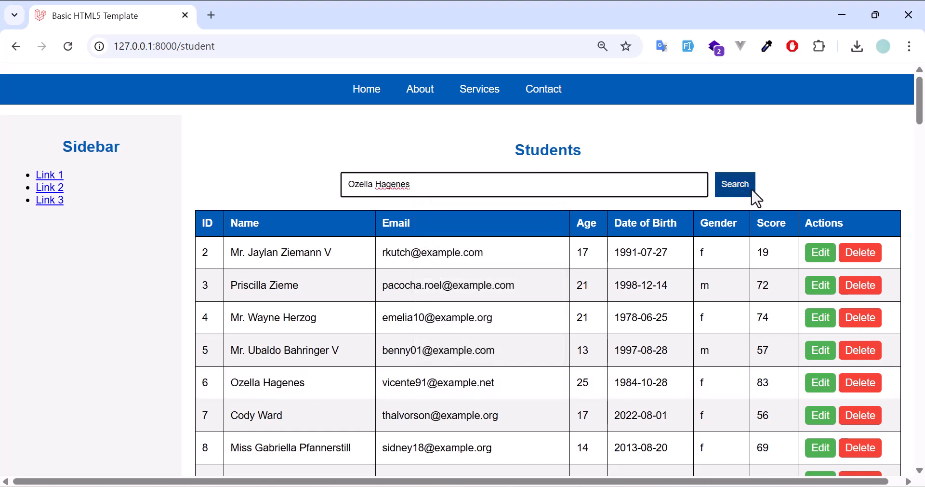
left_click(734, 184)
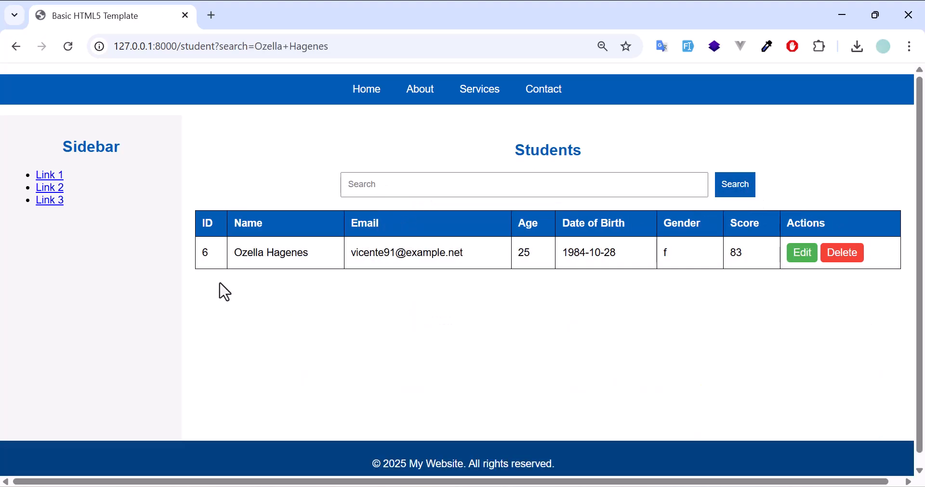
double_click(270, 252)
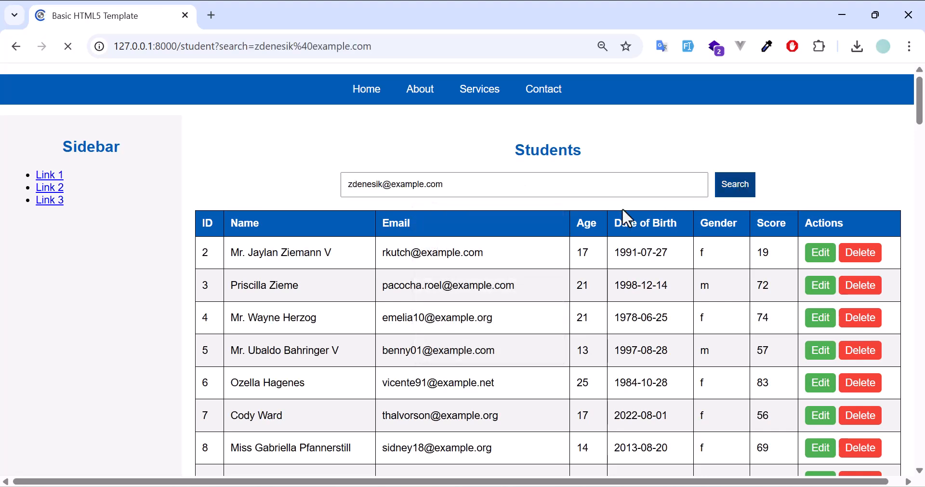
left_click(734, 184)
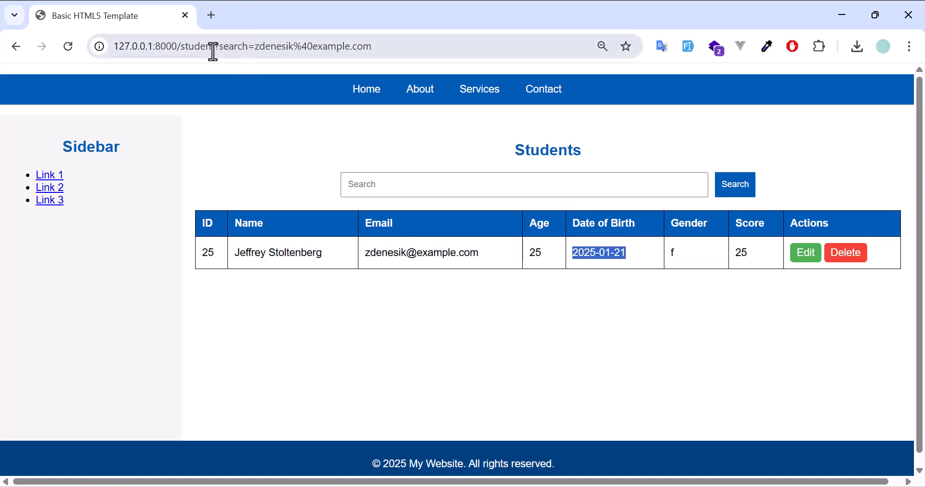
type("127.0.0.1:8000/student")
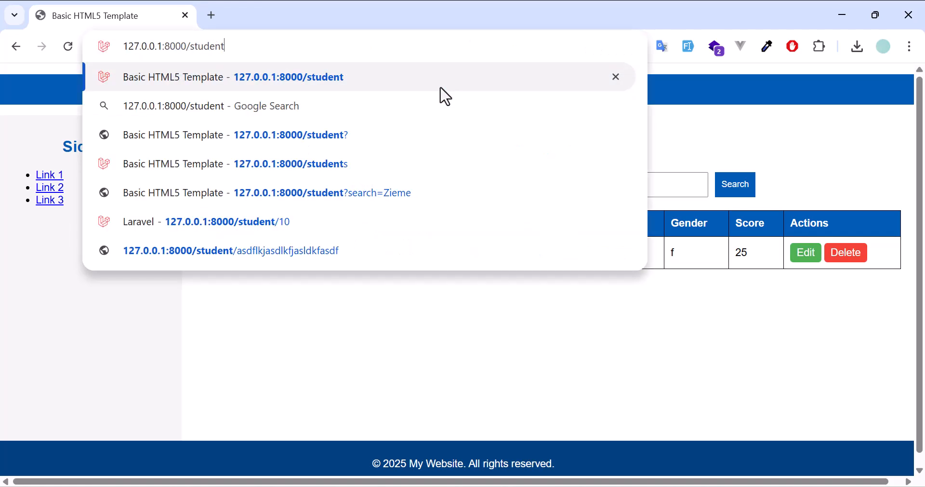
key("Enter")
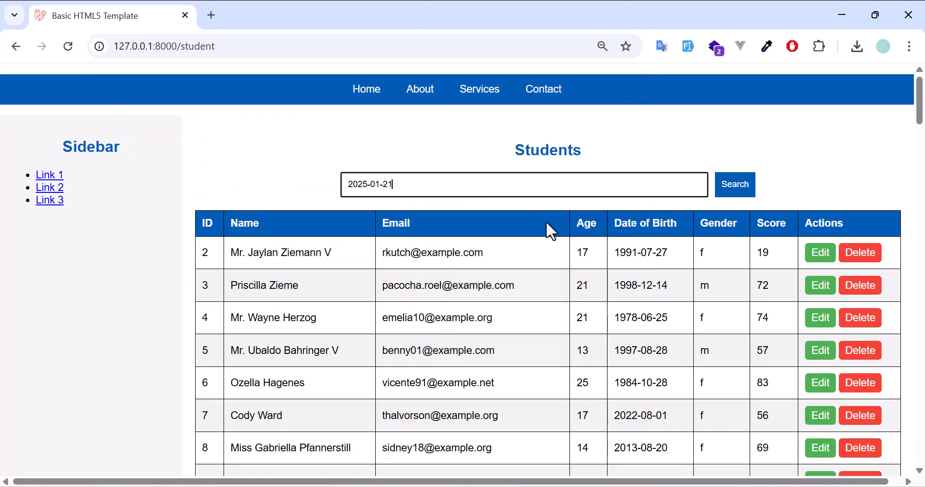
left_click(735, 184)
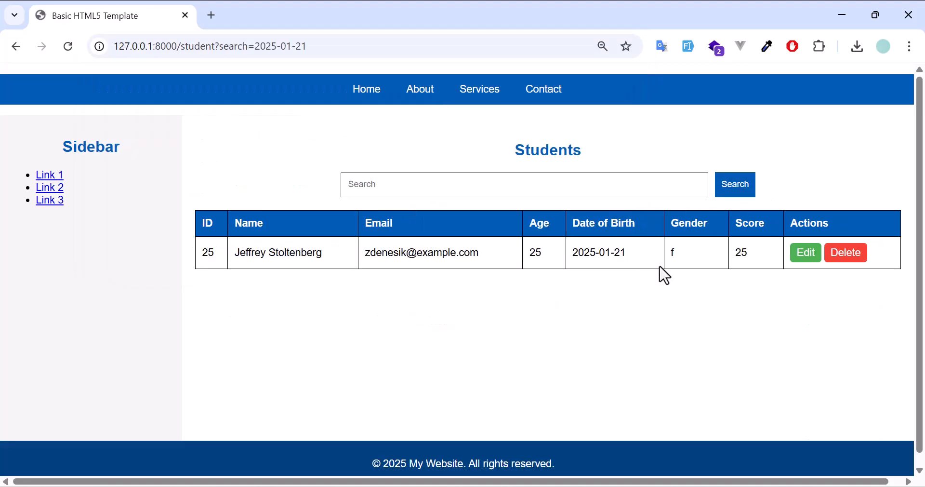
- Search for the score 25, review the filtered rows, then search a student's surname
double_click(741, 251)
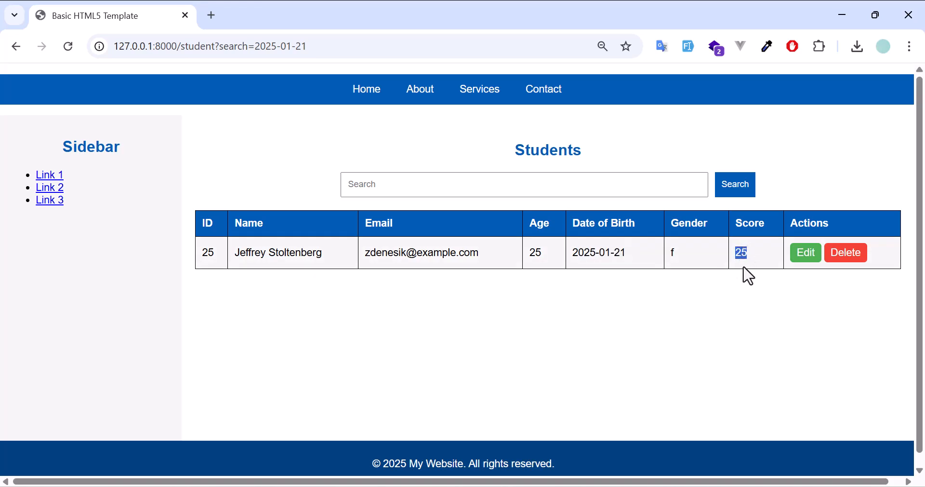
mouse_move(566, 193)
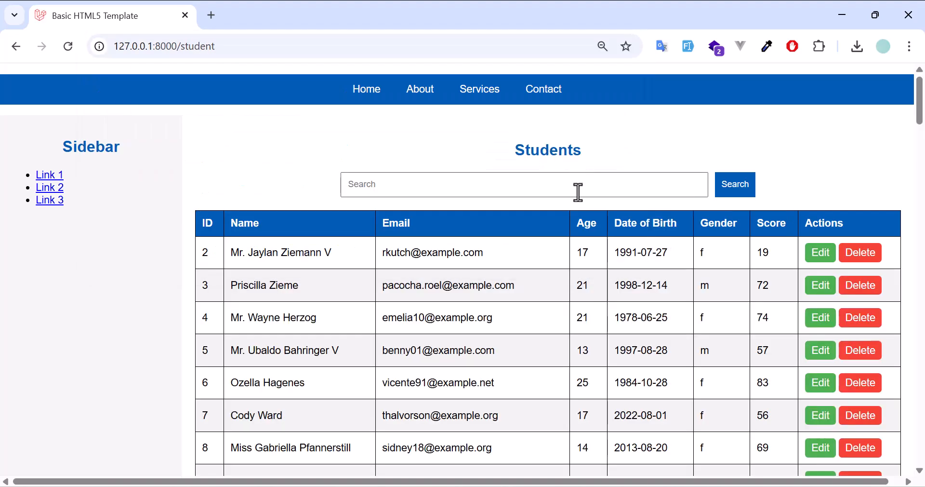
type("25")
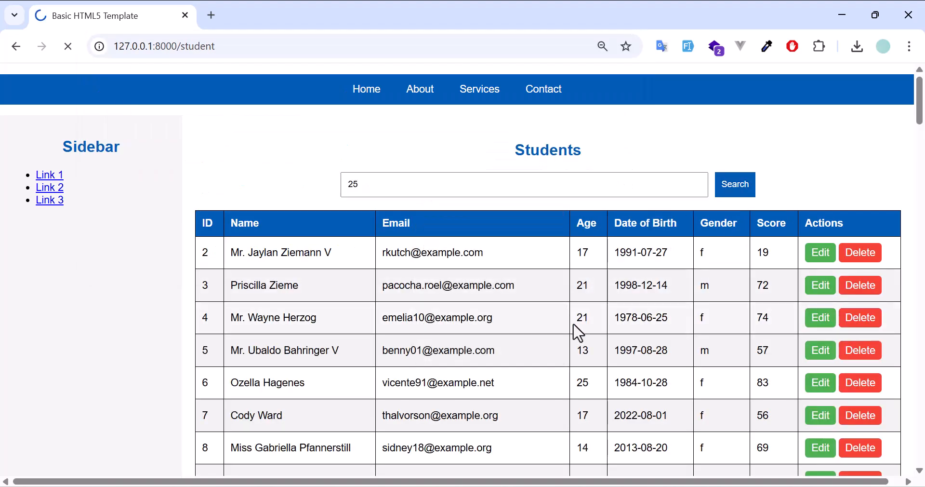
left_click(734, 184)
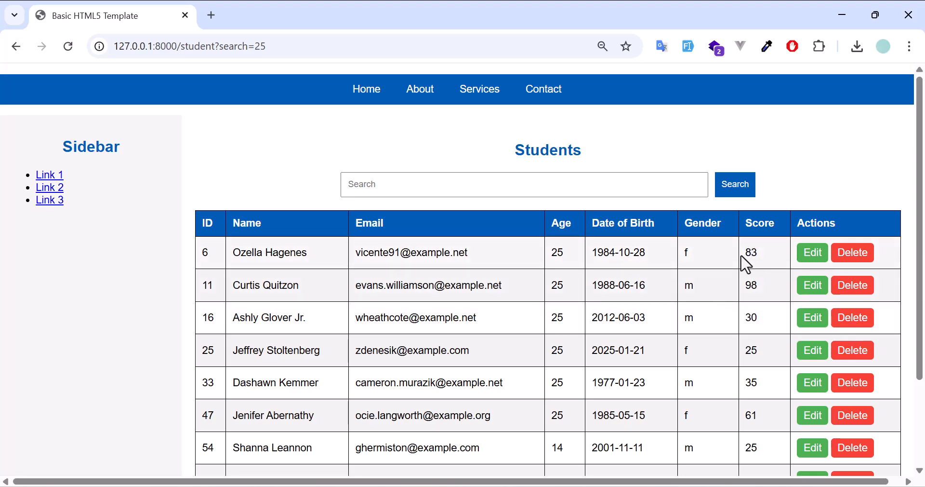
scroll("down", 3)
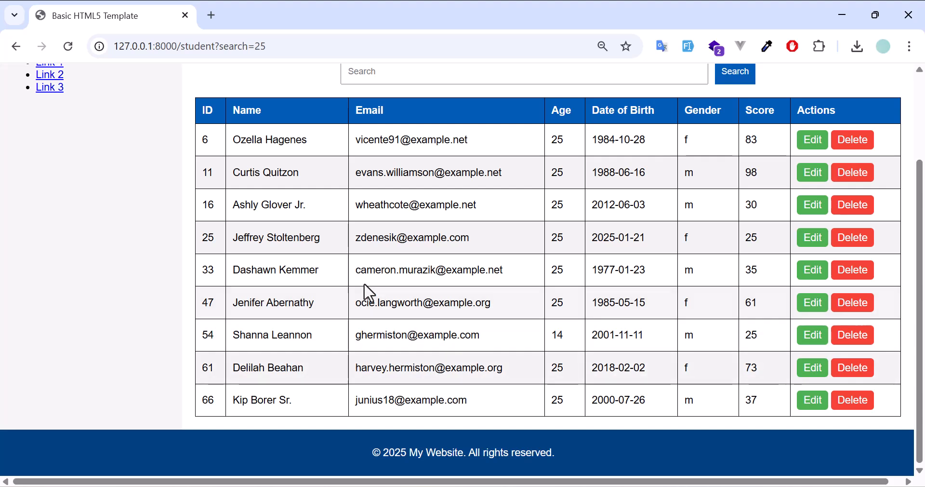
scroll("up", 3)
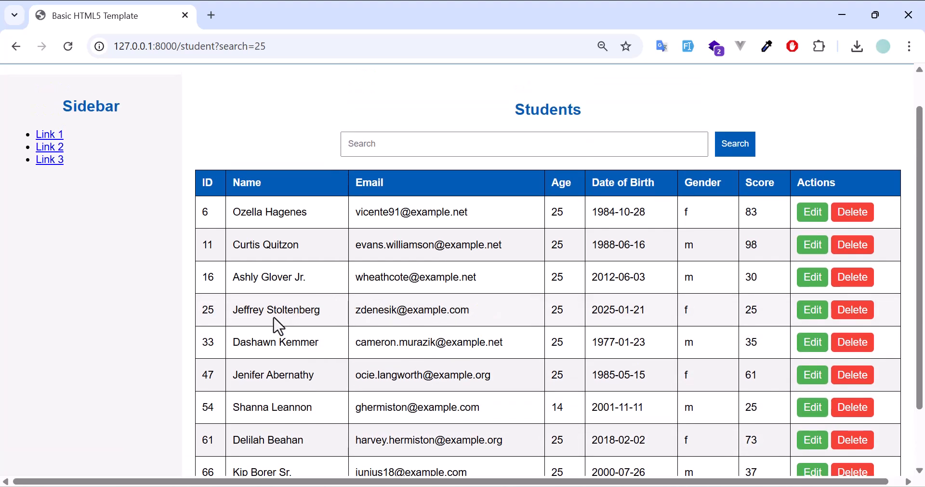
double_click(291, 309)
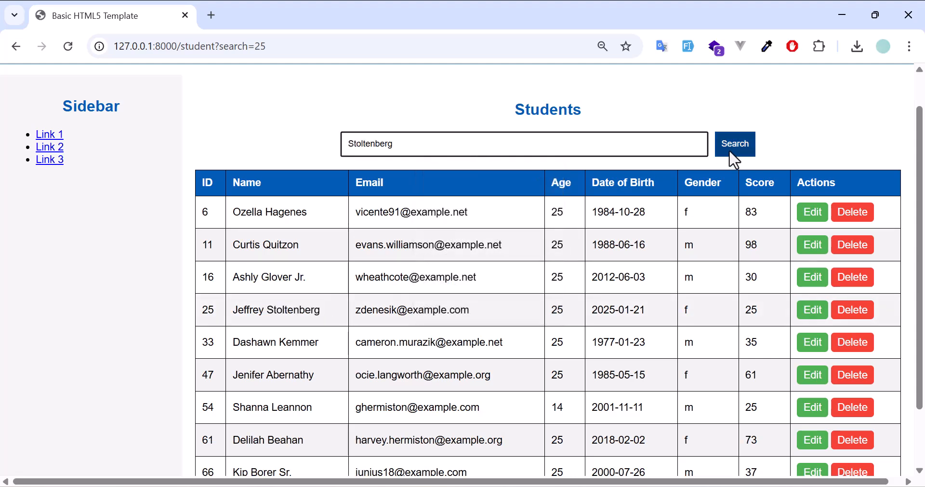
left_click(735, 144)
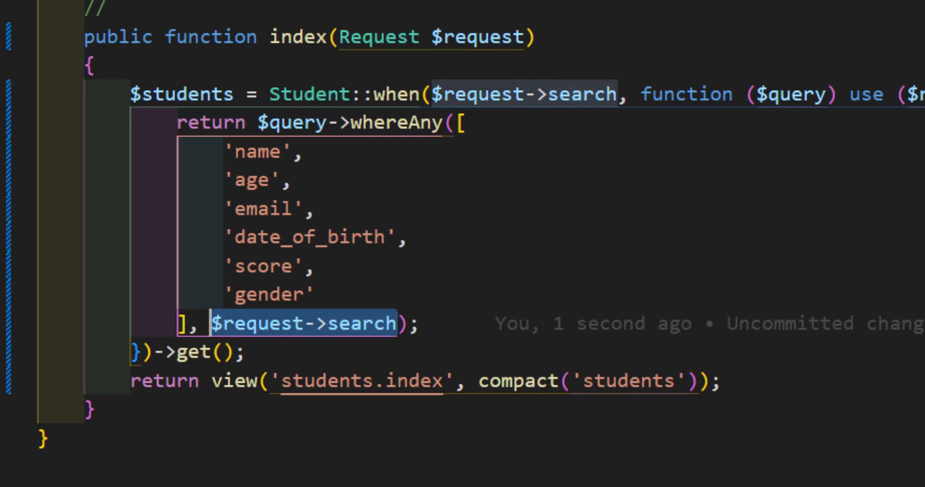
- Pass 'like' to whereAny and wrap the term as '%' . $request->search . '%'
type(",")
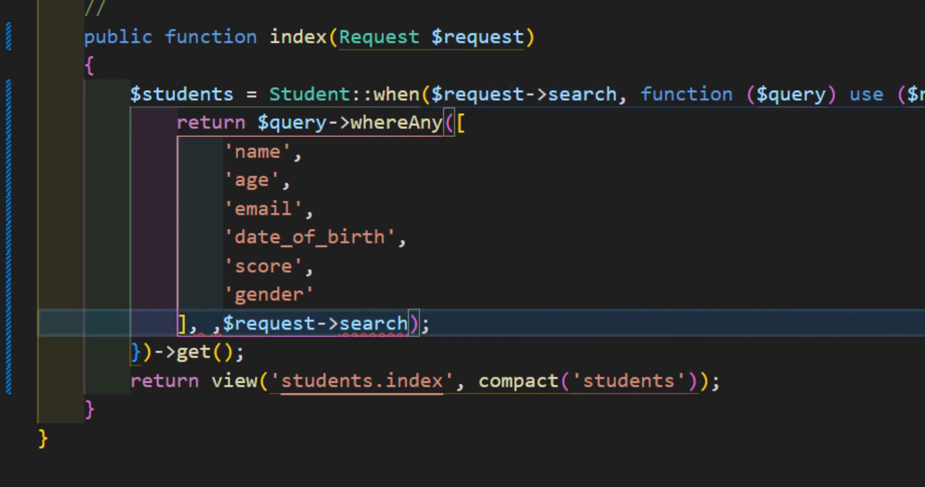
type("''")
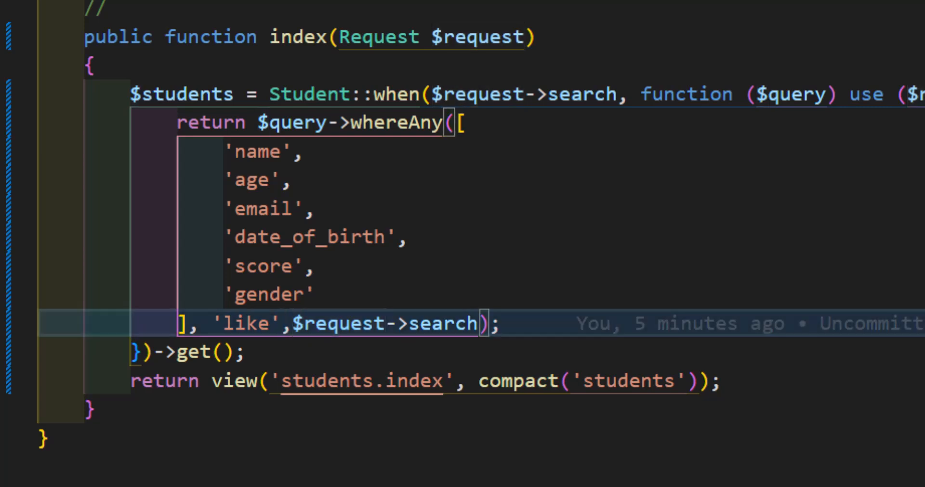
double_click(333, 323)
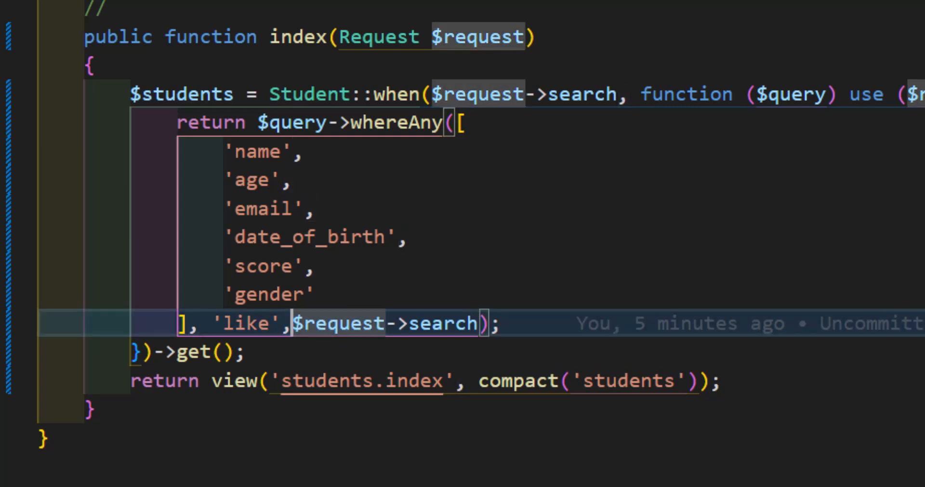
type("'")
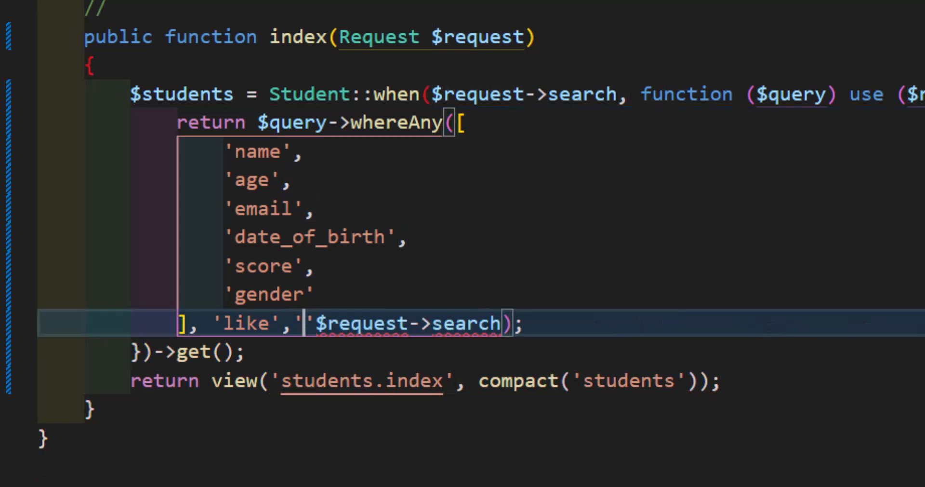
type("%")
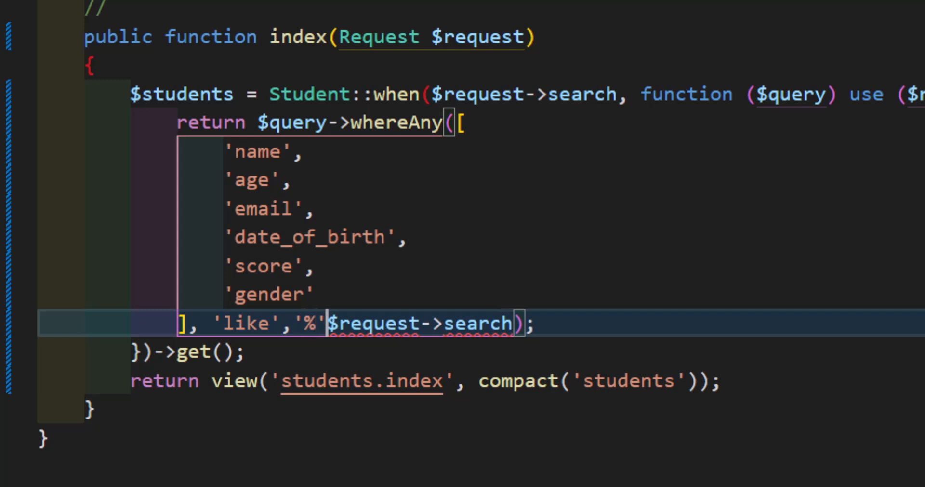
type(".")
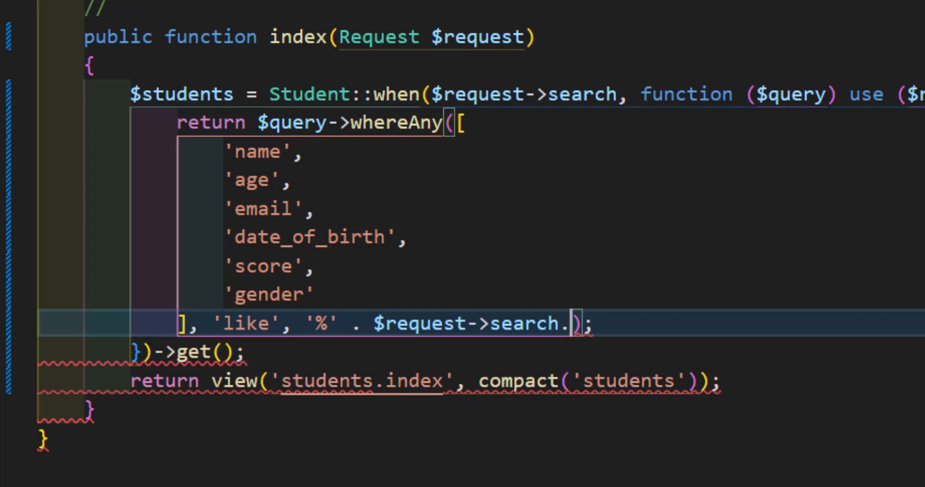
type(". '%'")
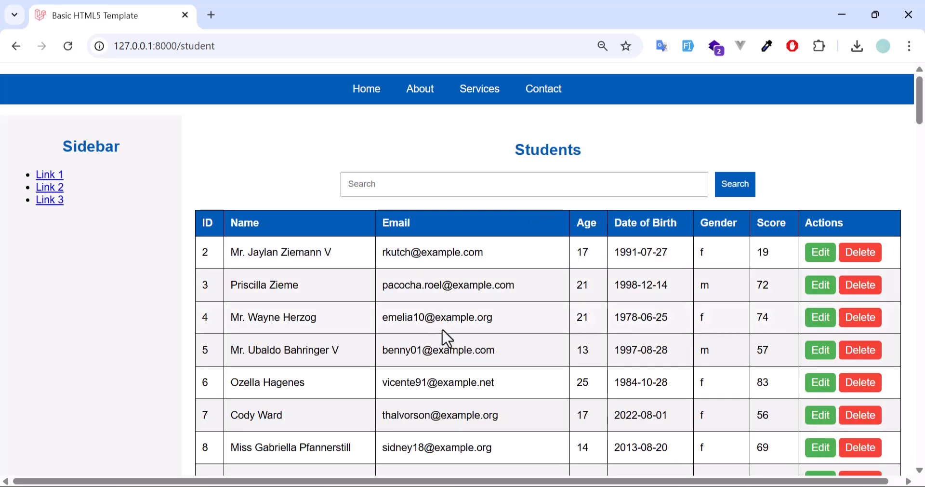
mouse_move(424, 356)
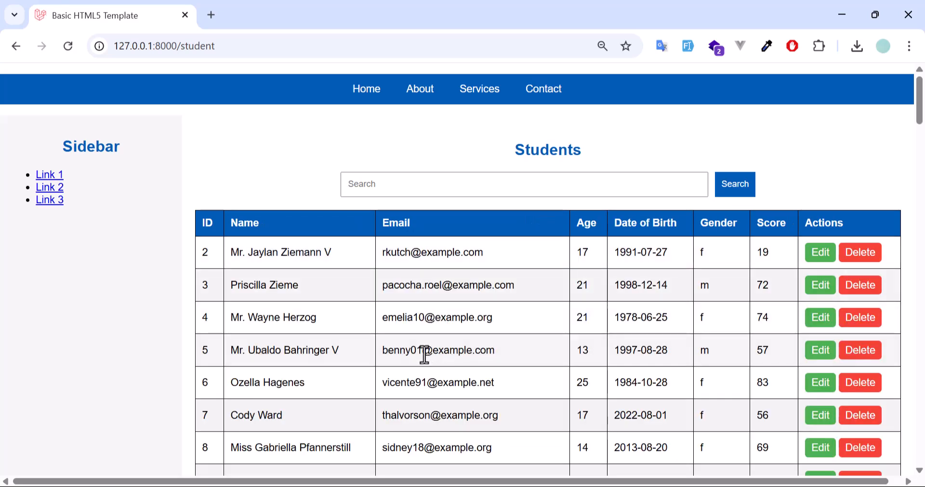
double_click(395, 350)
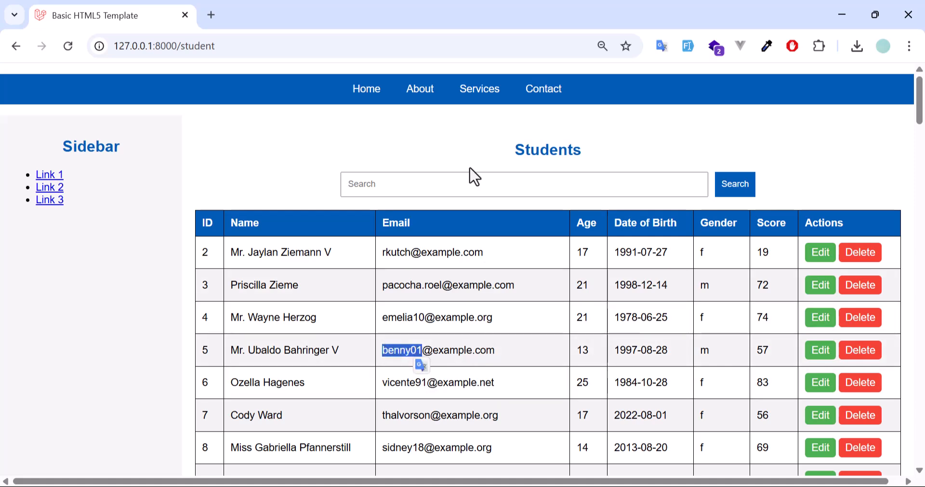
left_click(734, 184)
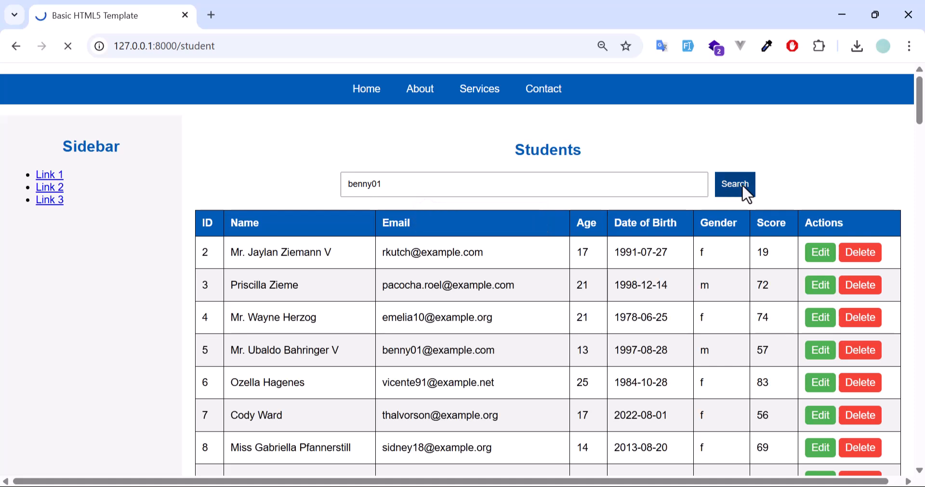
left_click(734, 184)
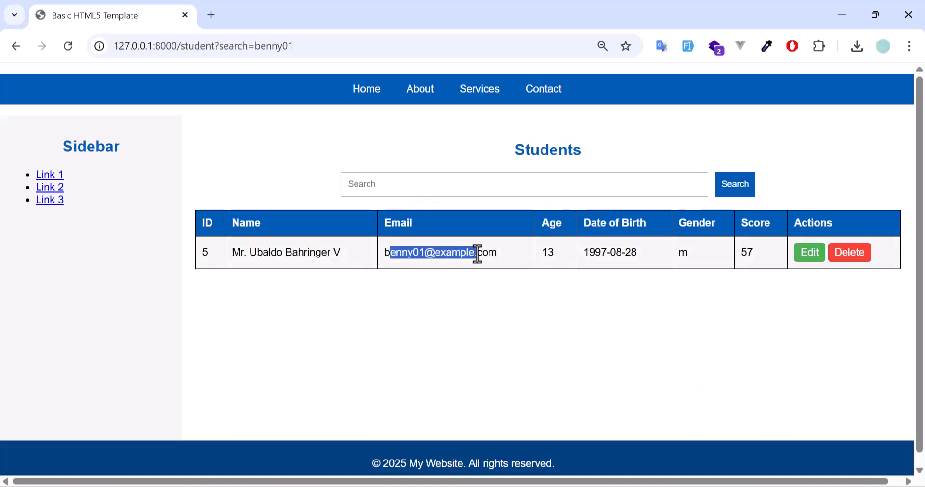